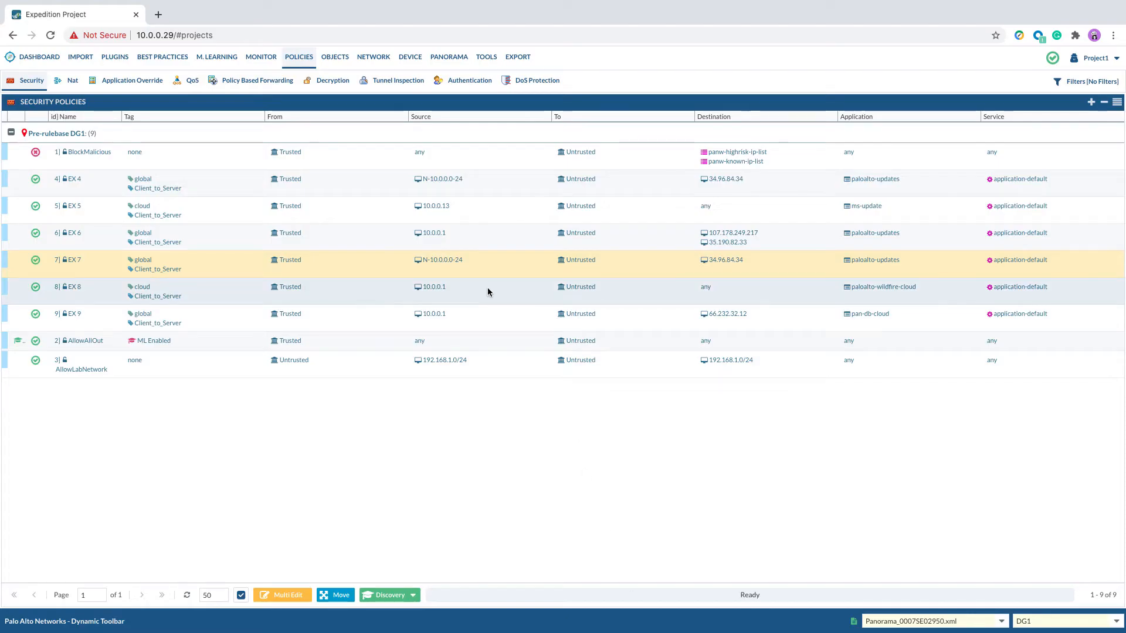
pyautogui.moveTo(586, 208)
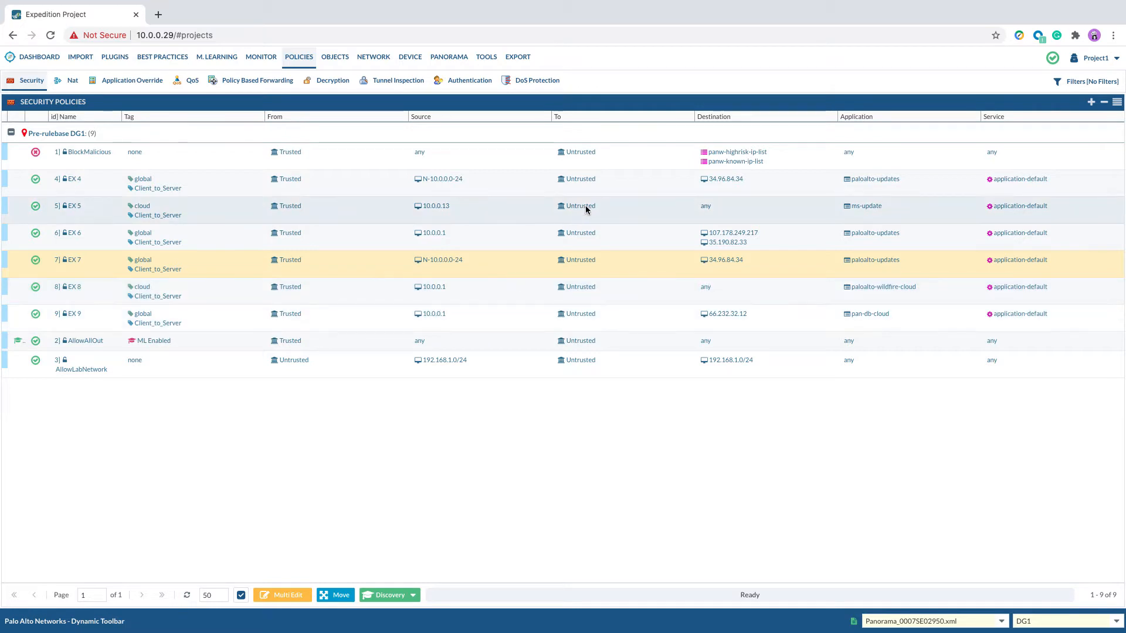
pyautogui.moveTo(517, 57)
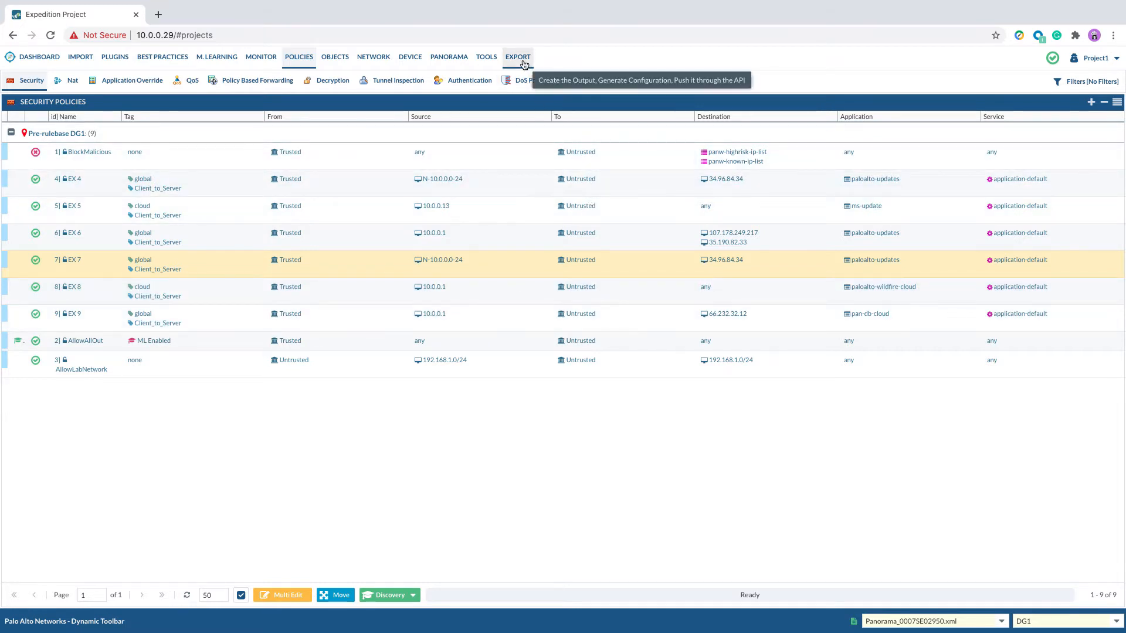
# Switch from the DG1 security policy list to the EXPORT Mappings view.
pyautogui.click(518, 56)
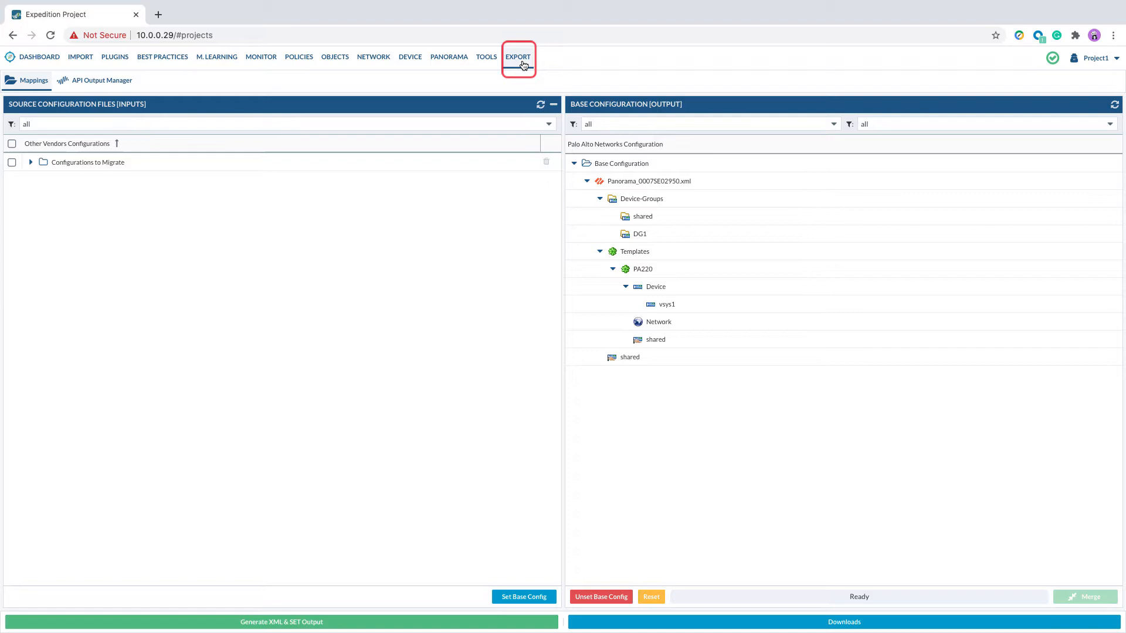
# Open the API Output Manager, showing an empty API call list in Atomic mode.
pyautogui.click(102, 80)
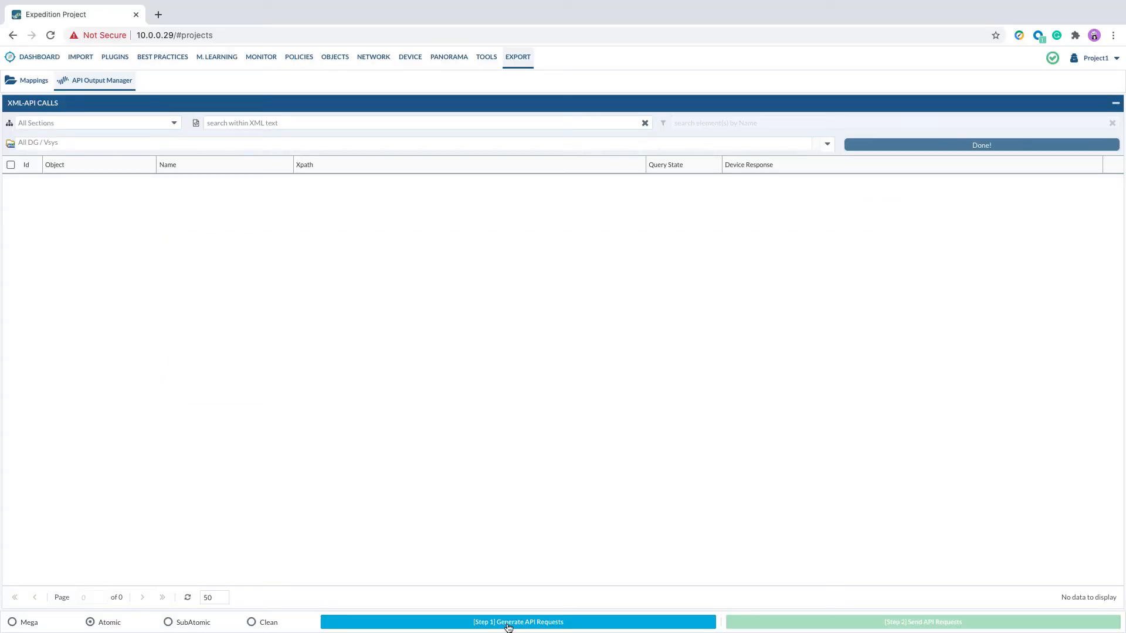
# Generate 14 atomic API requests and focus the 'search within XML text' field.
pyautogui.click(518, 622)
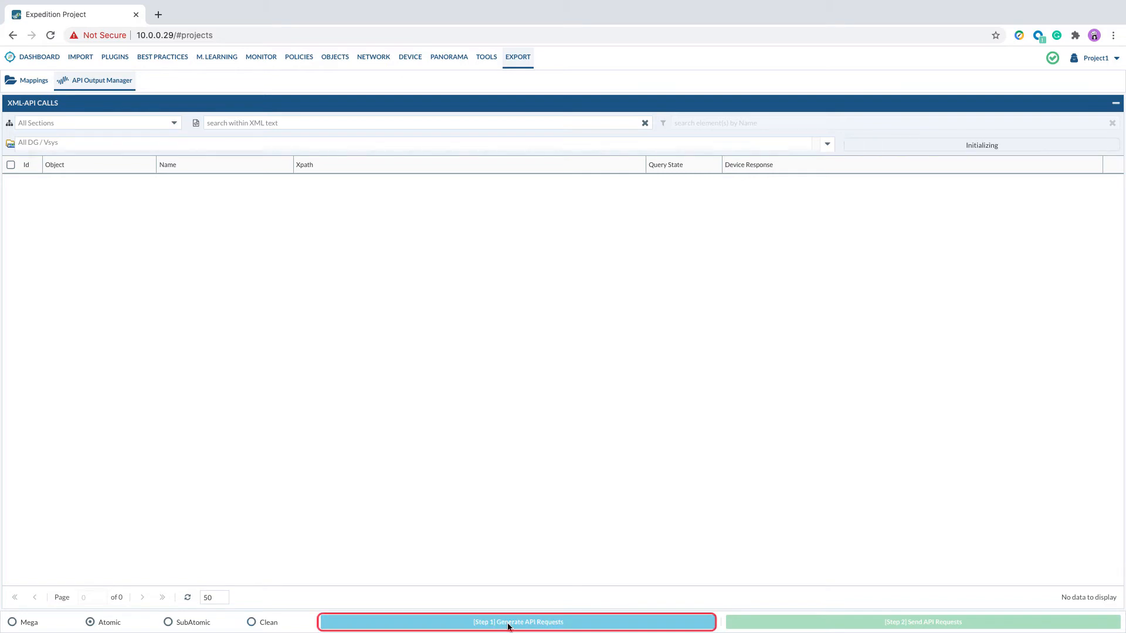
pyautogui.click(517, 622)
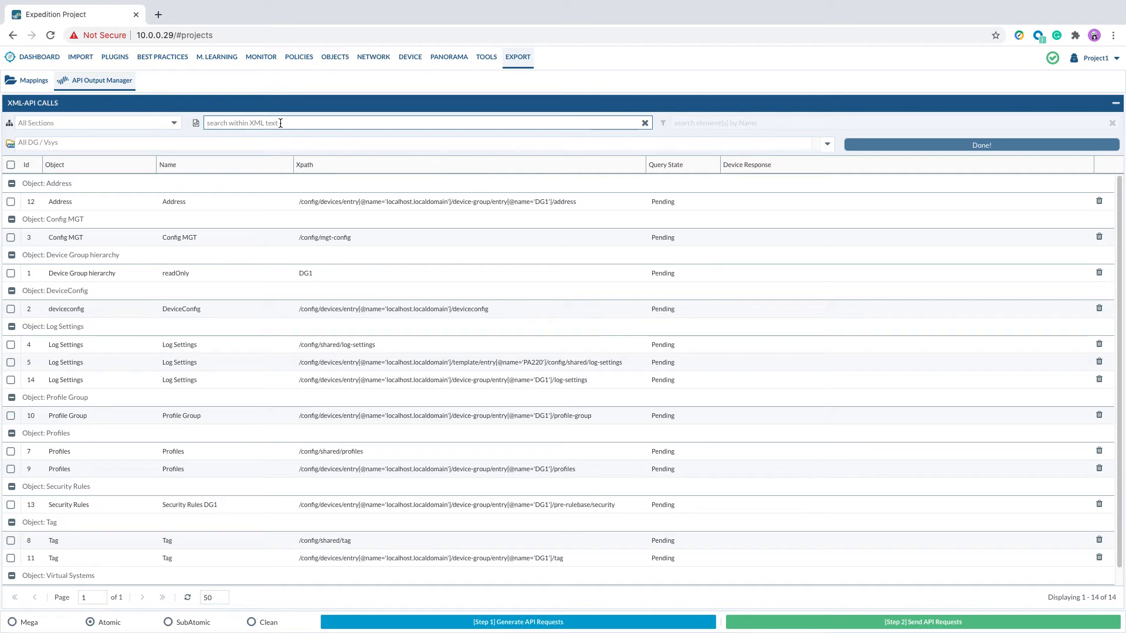
# Search the XML text for 'DG1' to narrow the list to 7 calls.
pyautogui.write('DG1')
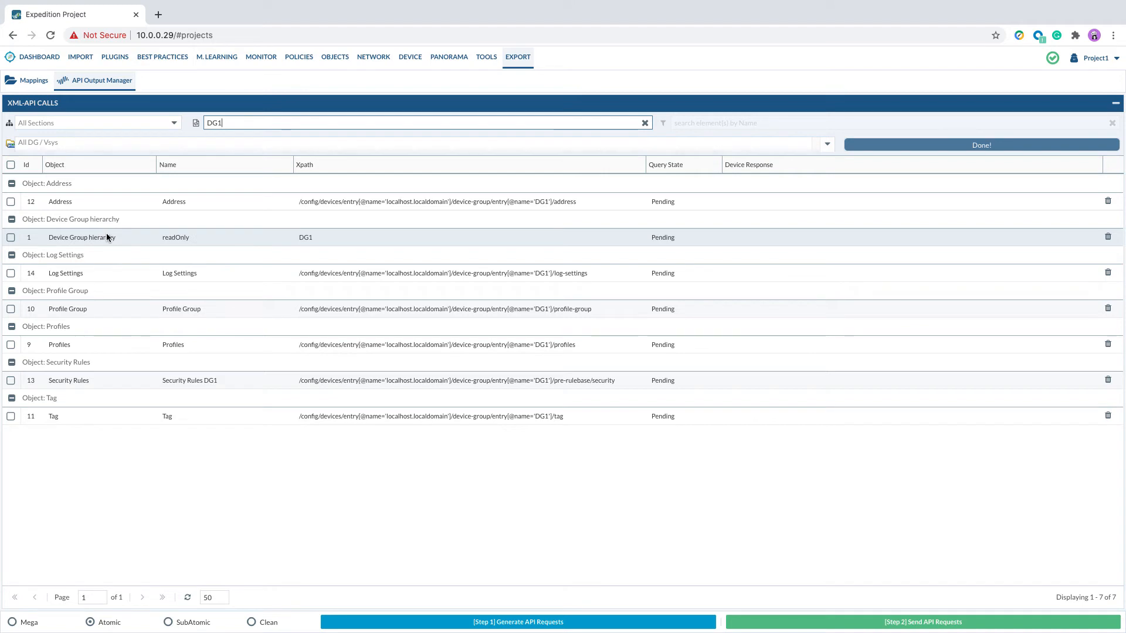
pyautogui.moveTo(16, 420)
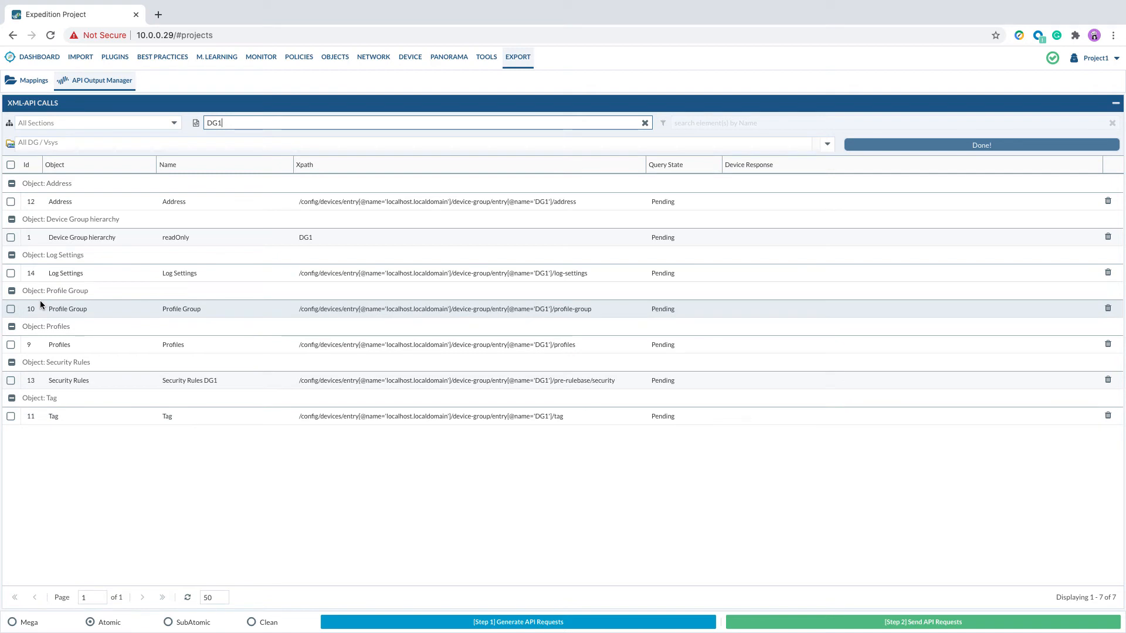
pyautogui.moveTo(91, 228)
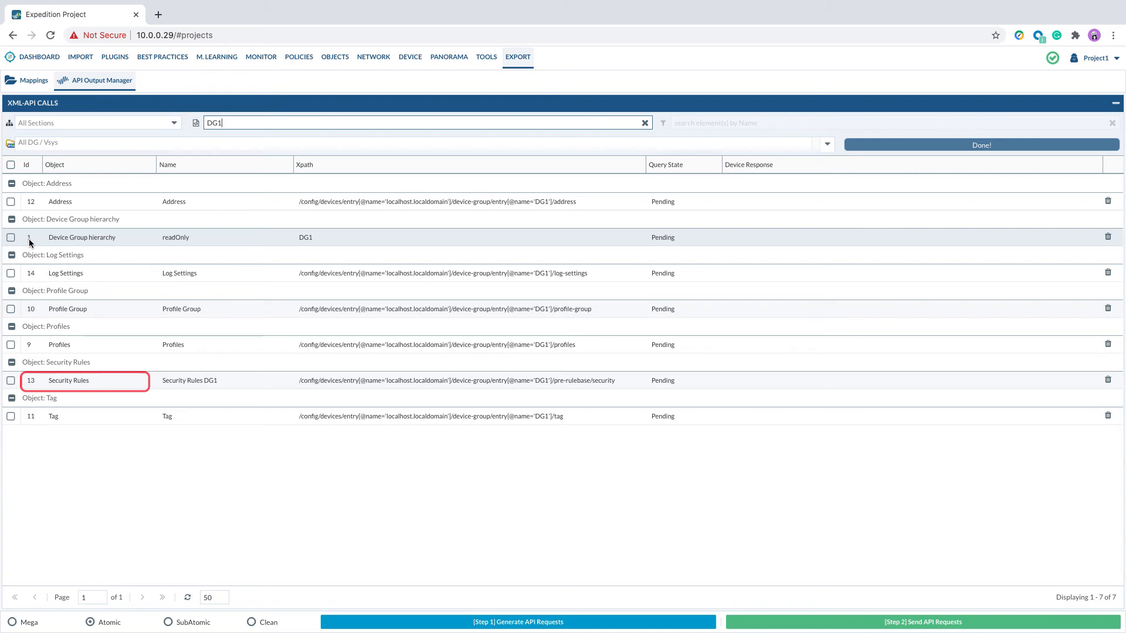
# Send the selected DG1 Address, Security Rules and Tag calls to Panorama.
pyautogui.click(61, 202)
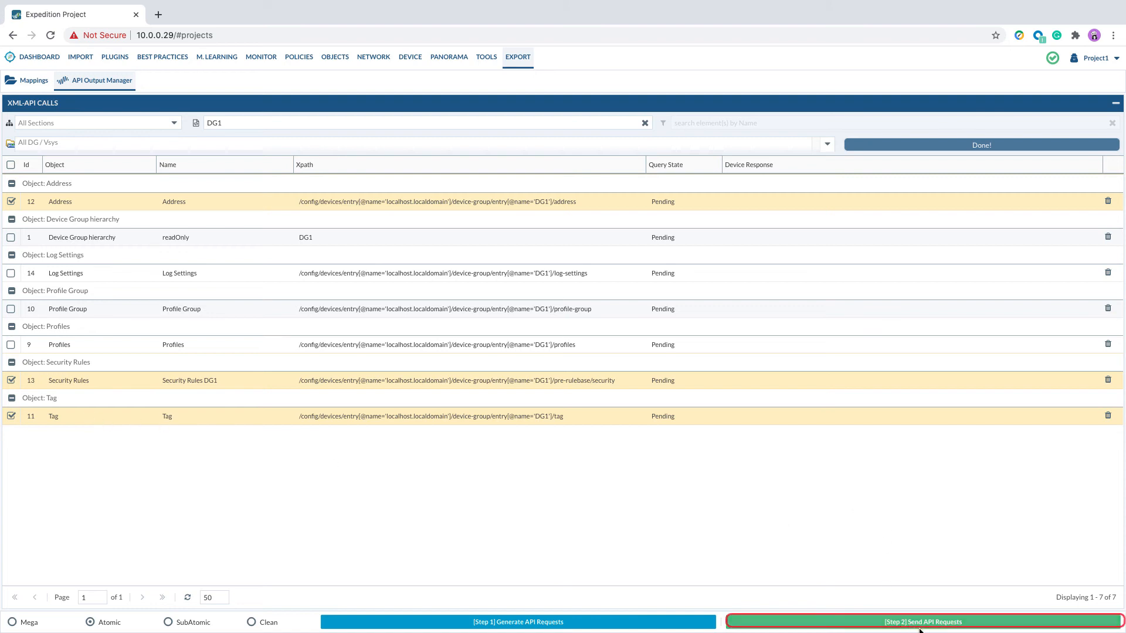
pyautogui.click(924, 622)
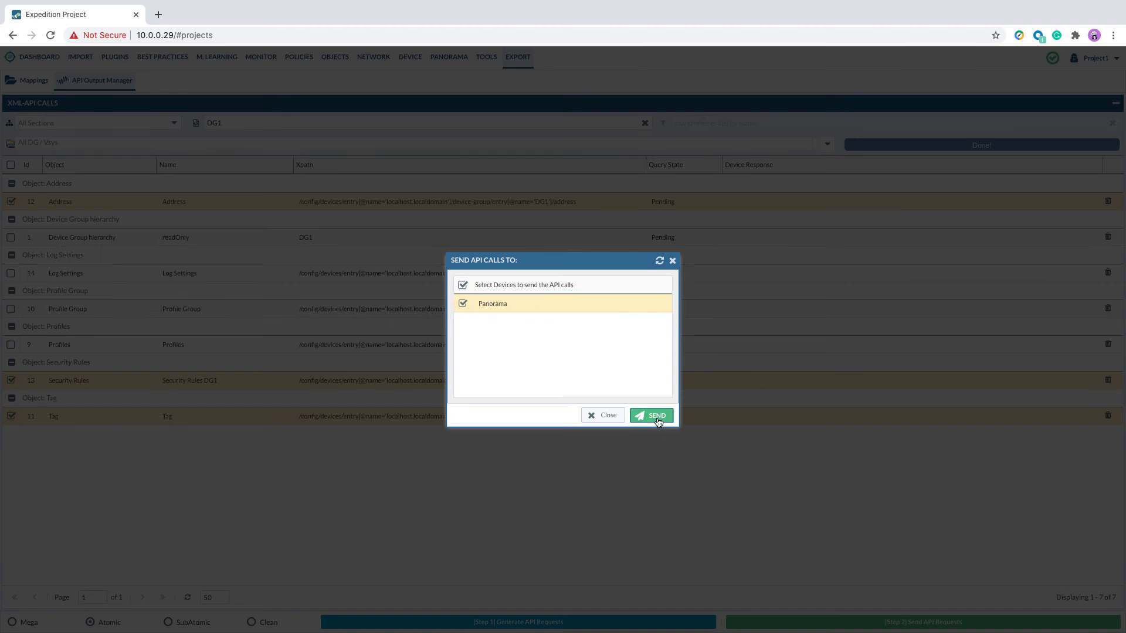
pyautogui.click(650, 416)
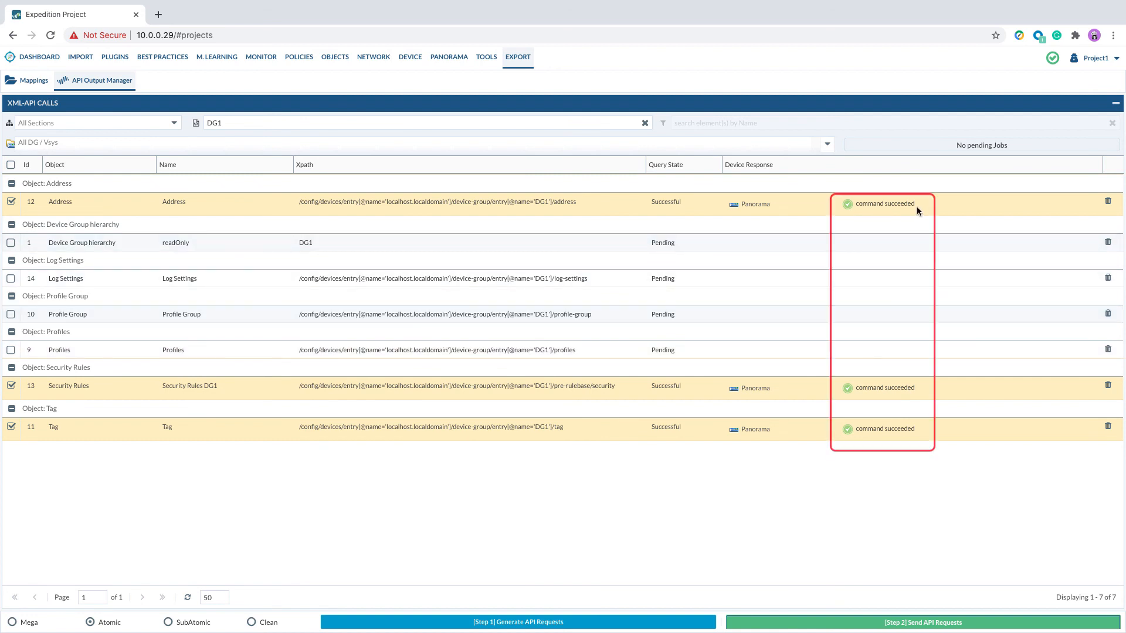
pyautogui.moveTo(914, 213)
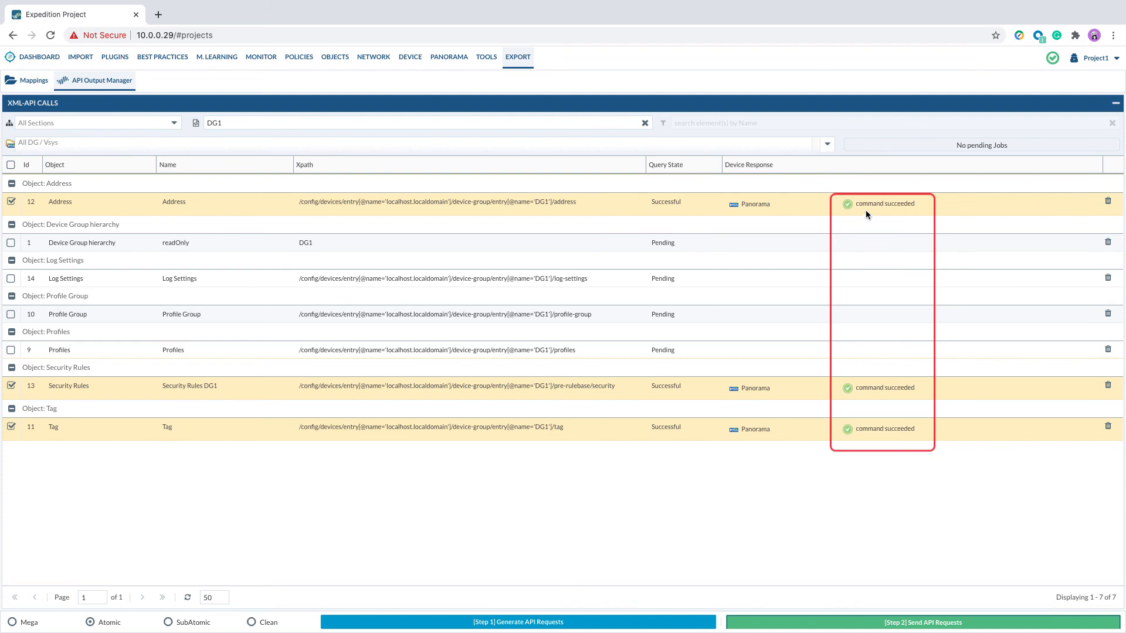
pyautogui.moveTo(936, 385)
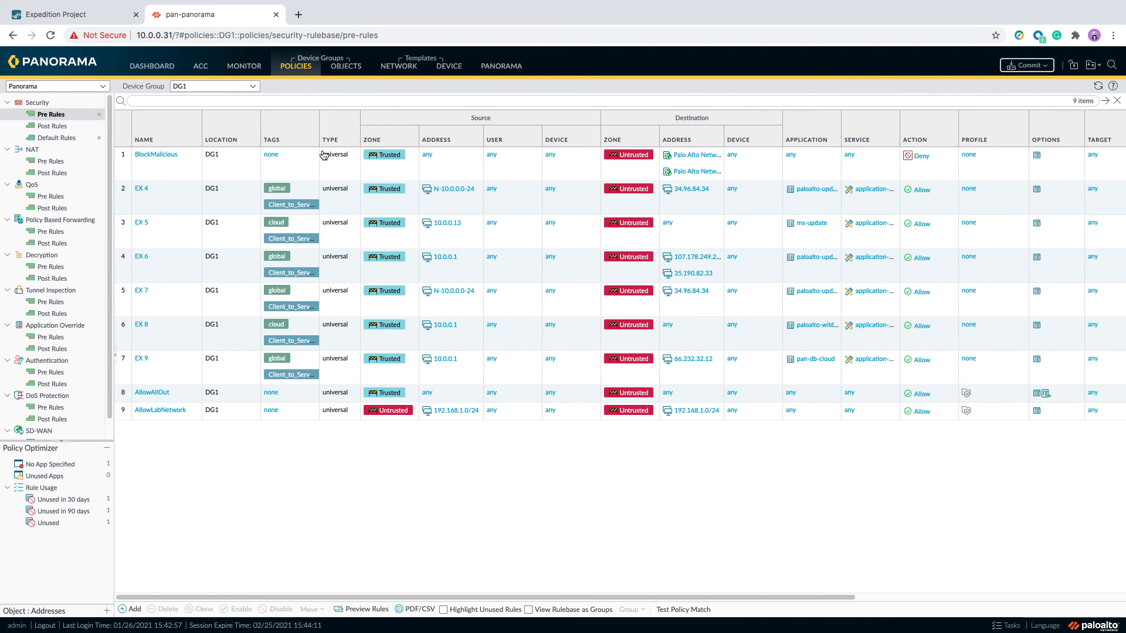
pyautogui.moveTo(624, 326)
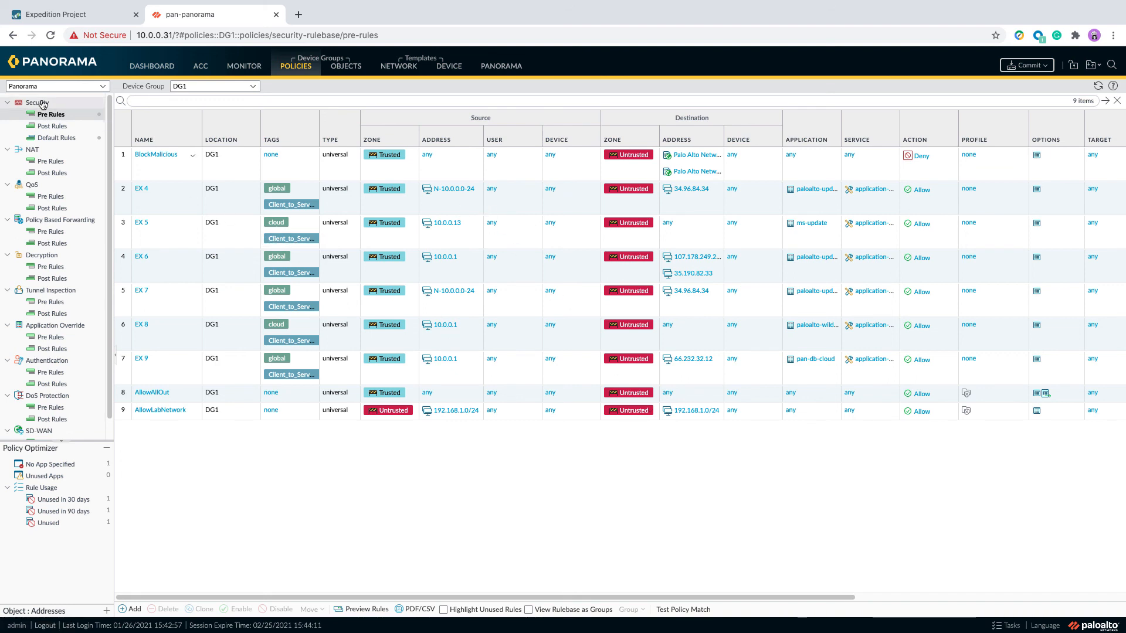
# Check DG1's 7 addresses and 9 security pre-rules, then open the Commit dropdown.
pyautogui.click(345, 65)
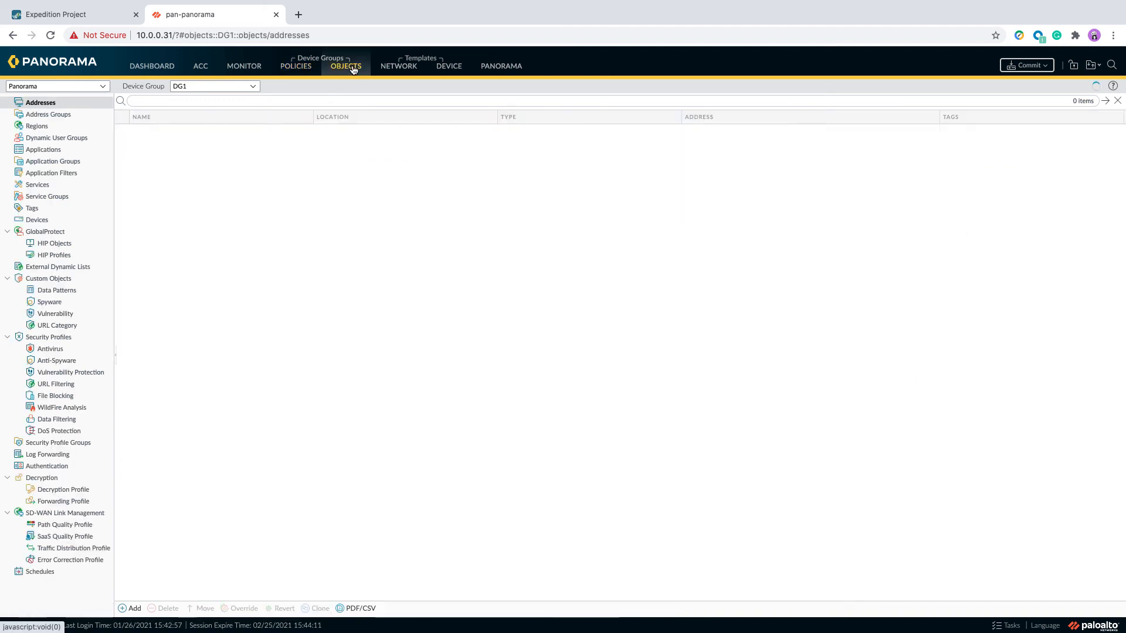
pyautogui.click(345, 66)
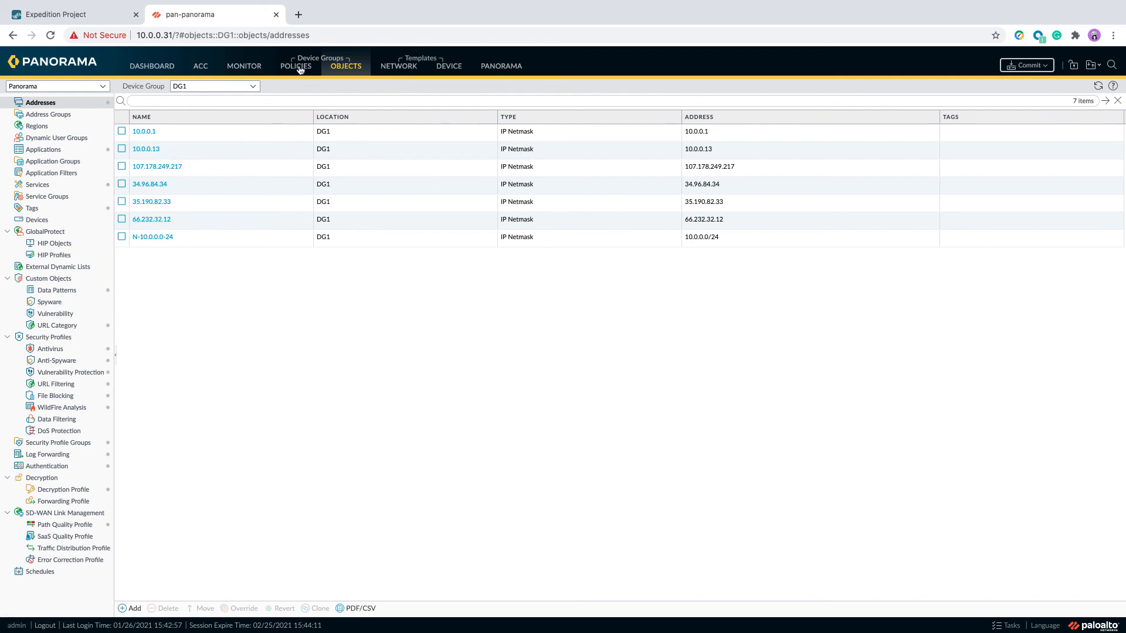
pyautogui.click(295, 65)
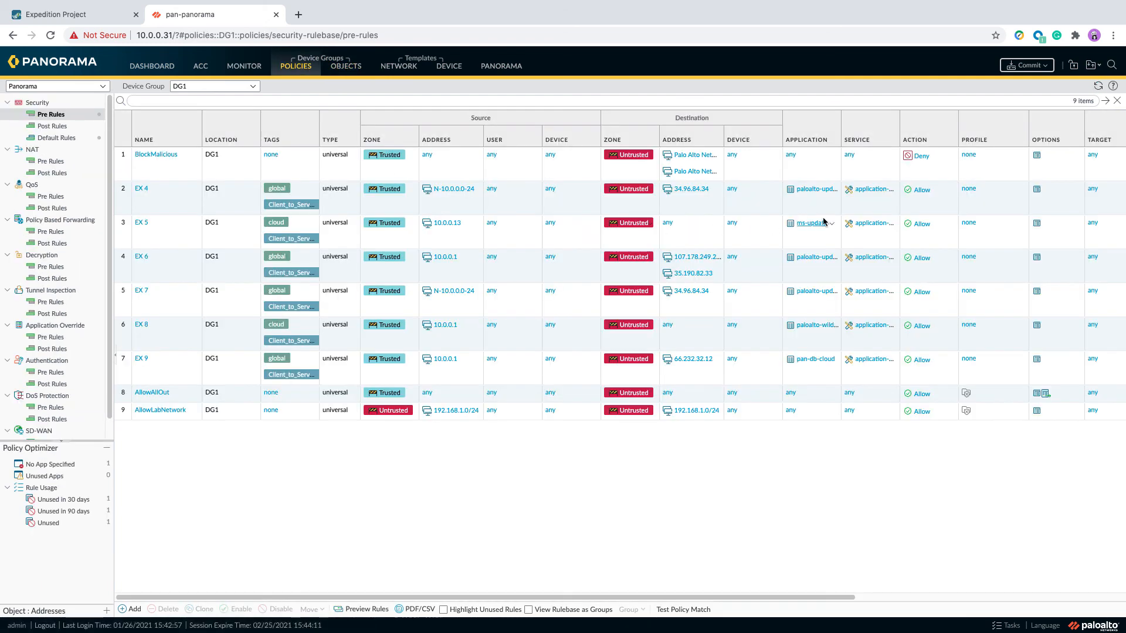
pyautogui.click(1026, 65)
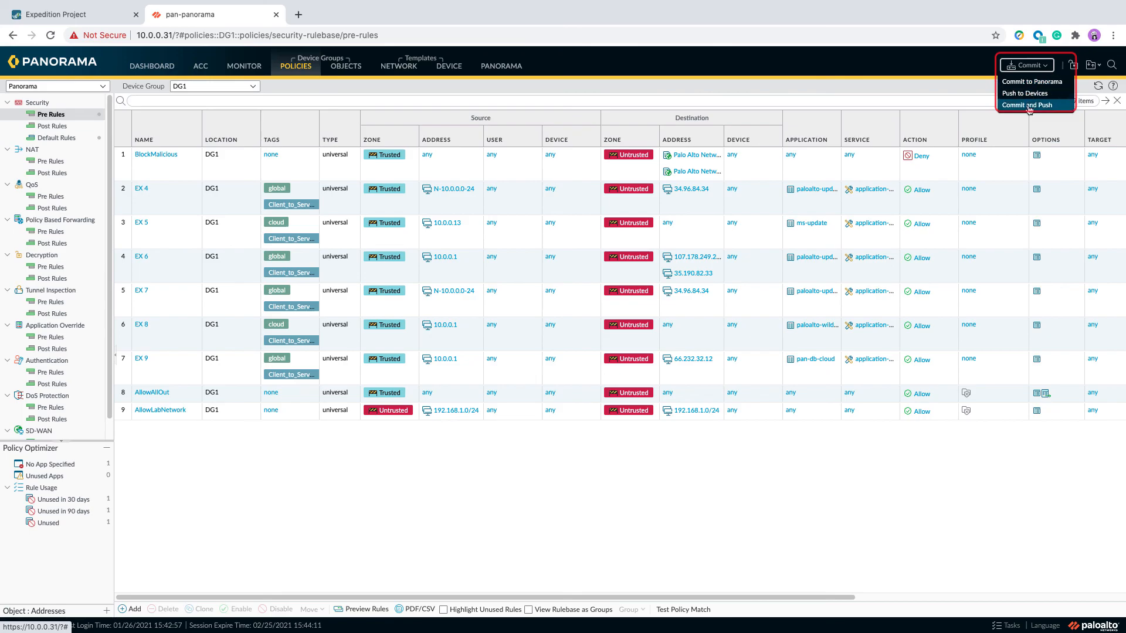